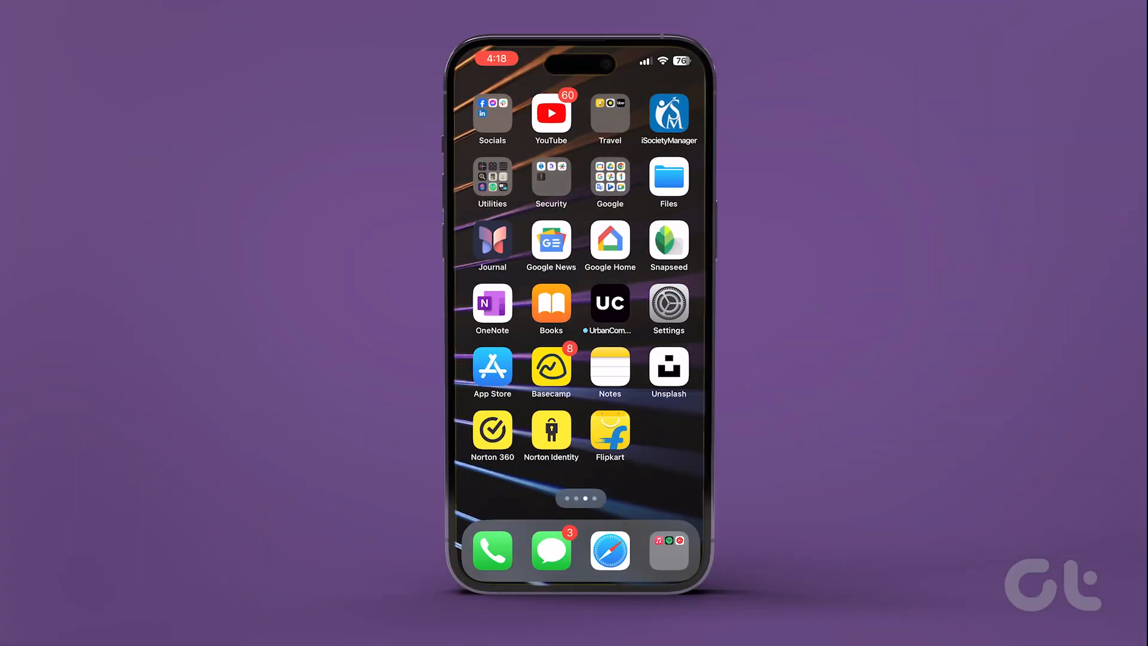
Step: Set Dolby Atmos to Off in the Music section of Settings
click(667, 303)
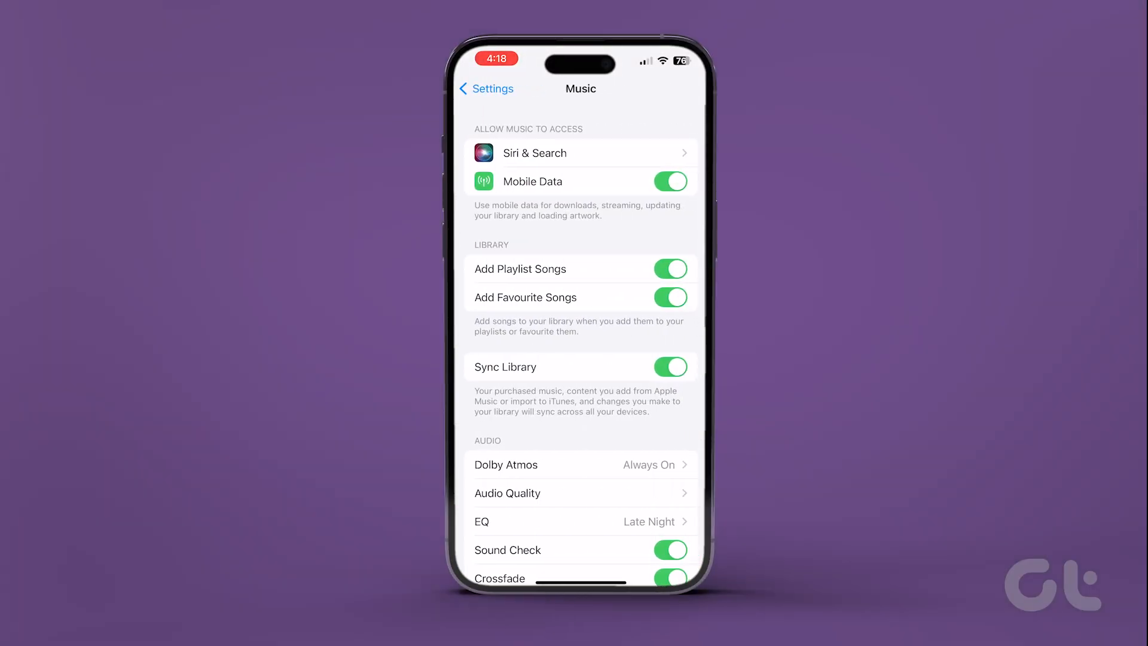
click(579, 464)
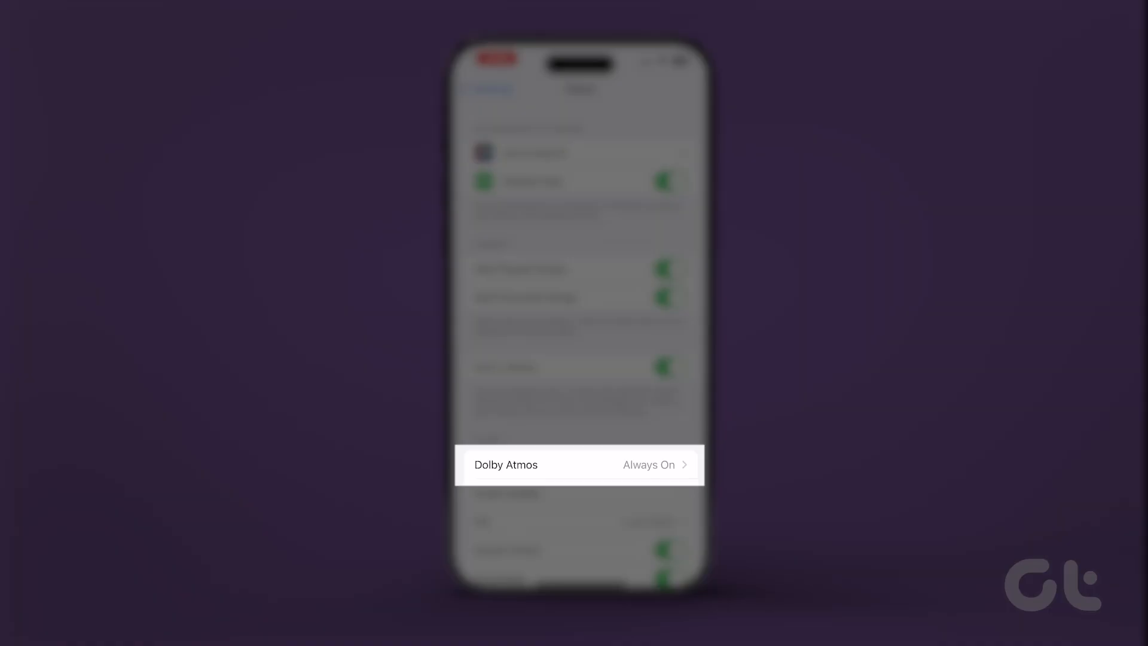
click(580, 464)
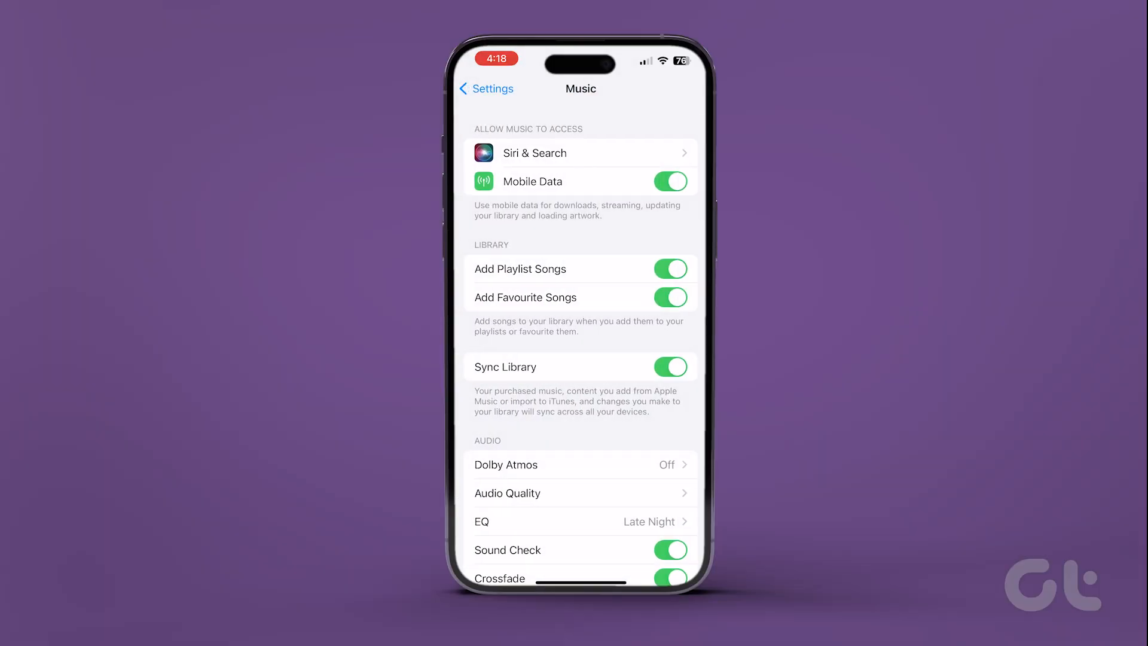
Step: Toggle Lossless Audio off under Audio Quality
click(580, 492)
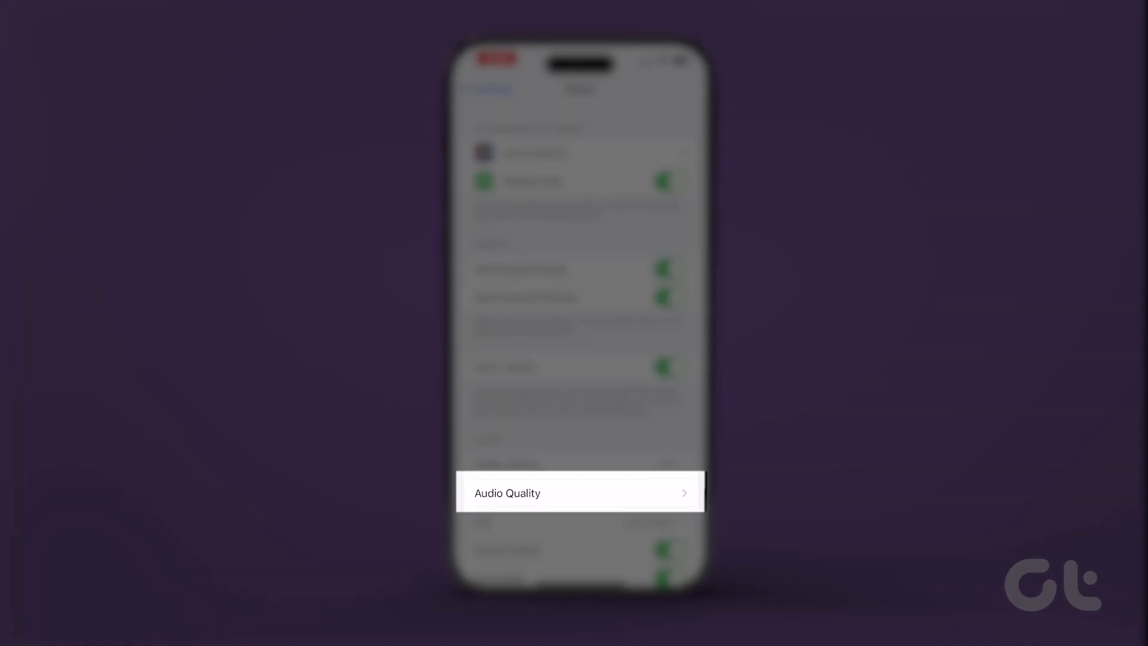
click(580, 492)
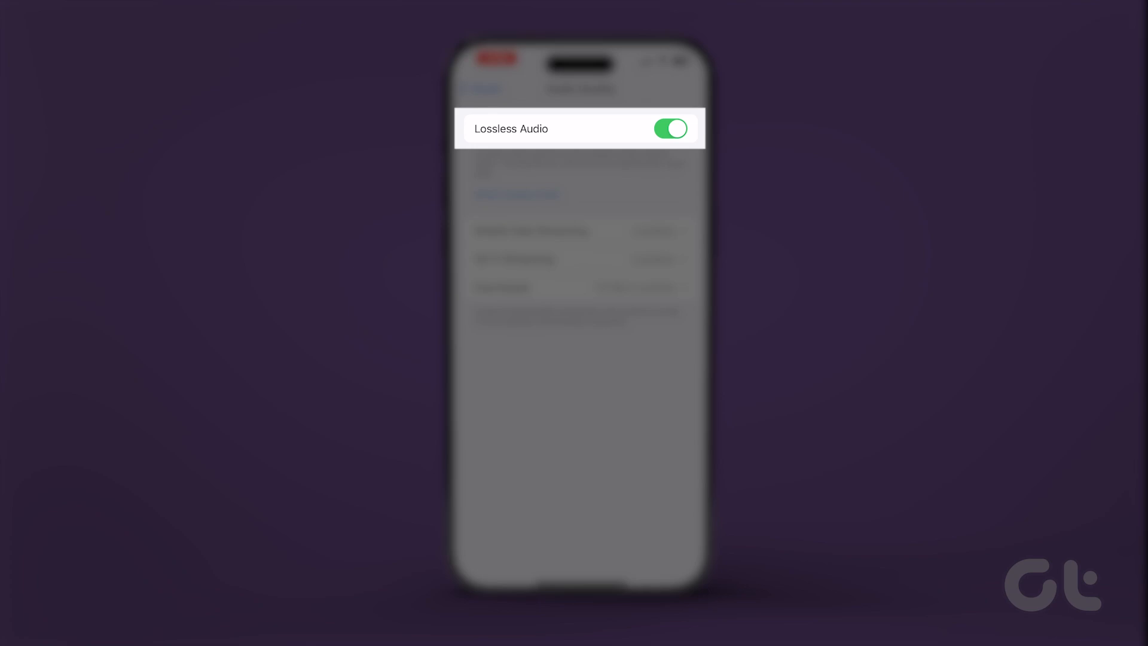
click(670, 129)
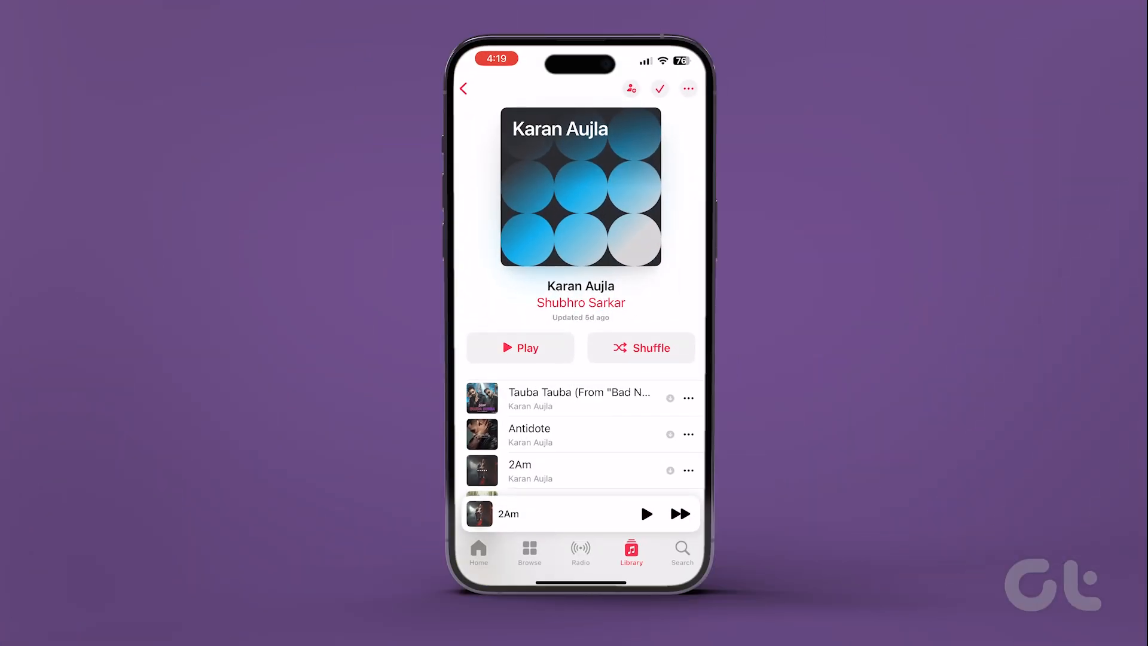
Step: Download a library song to the phone from its options menu
click(468, 87)
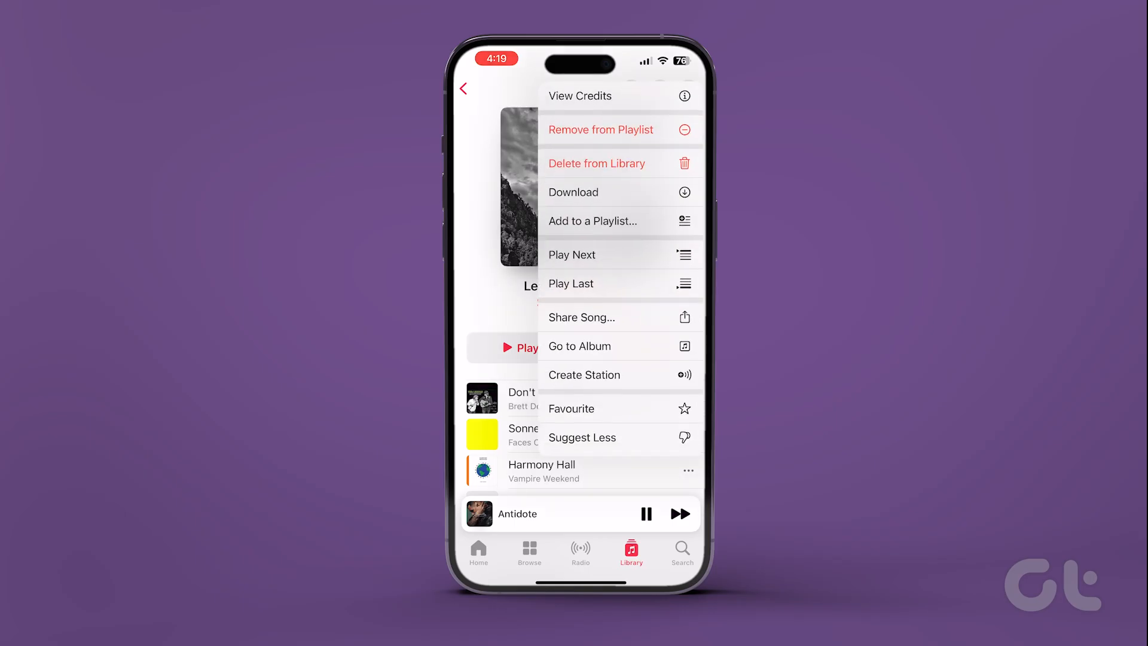
click(574, 191)
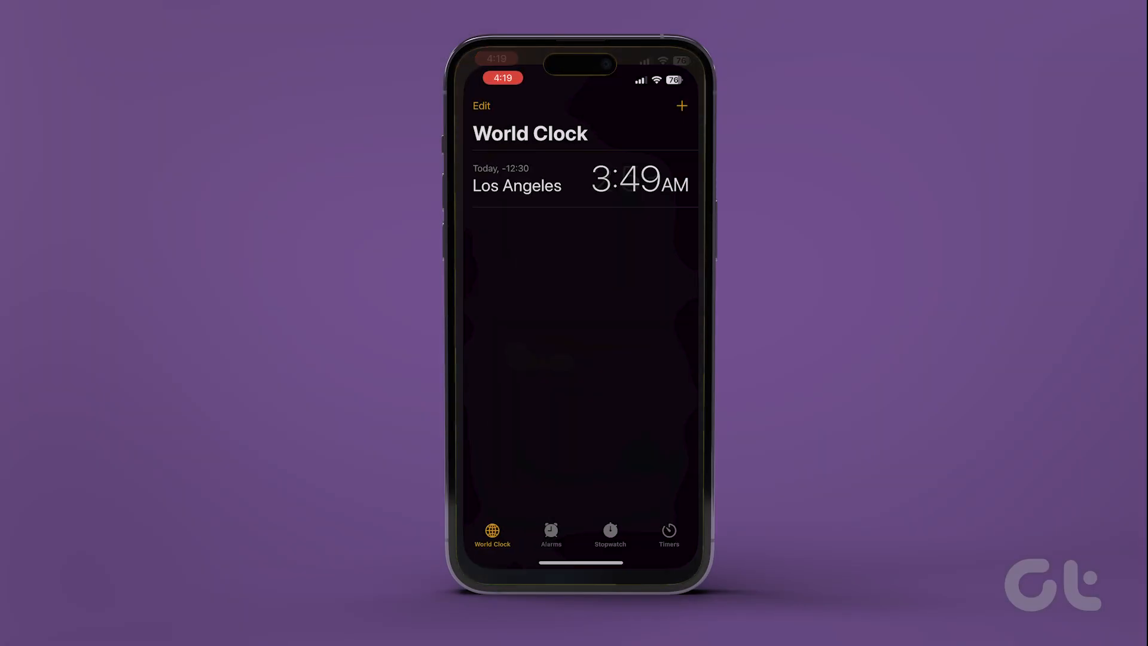
Step: Open the 7:30 AM alarm in the Alarms list and bring up its Sound choices
click(550, 534)
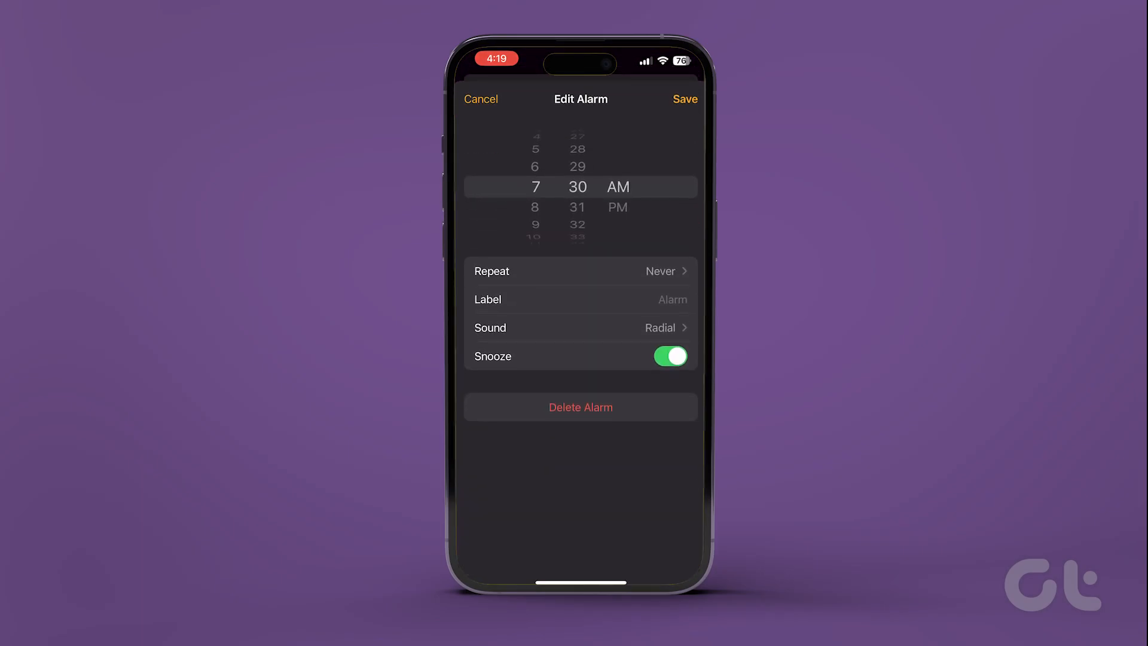
click(580, 328)
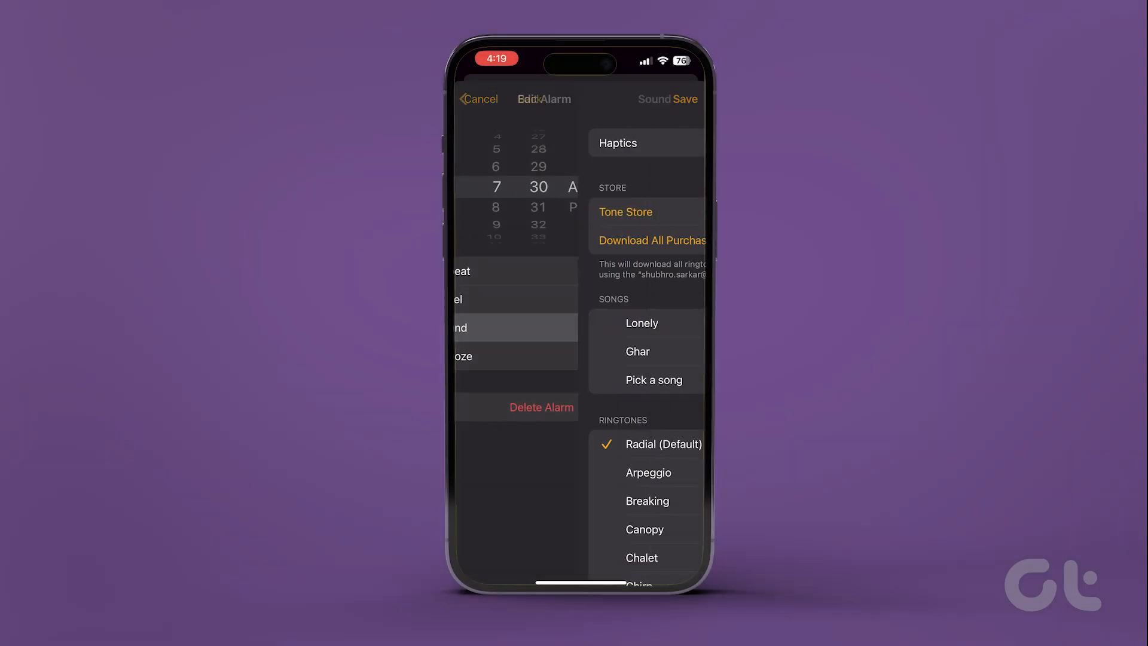
click(654, 99)
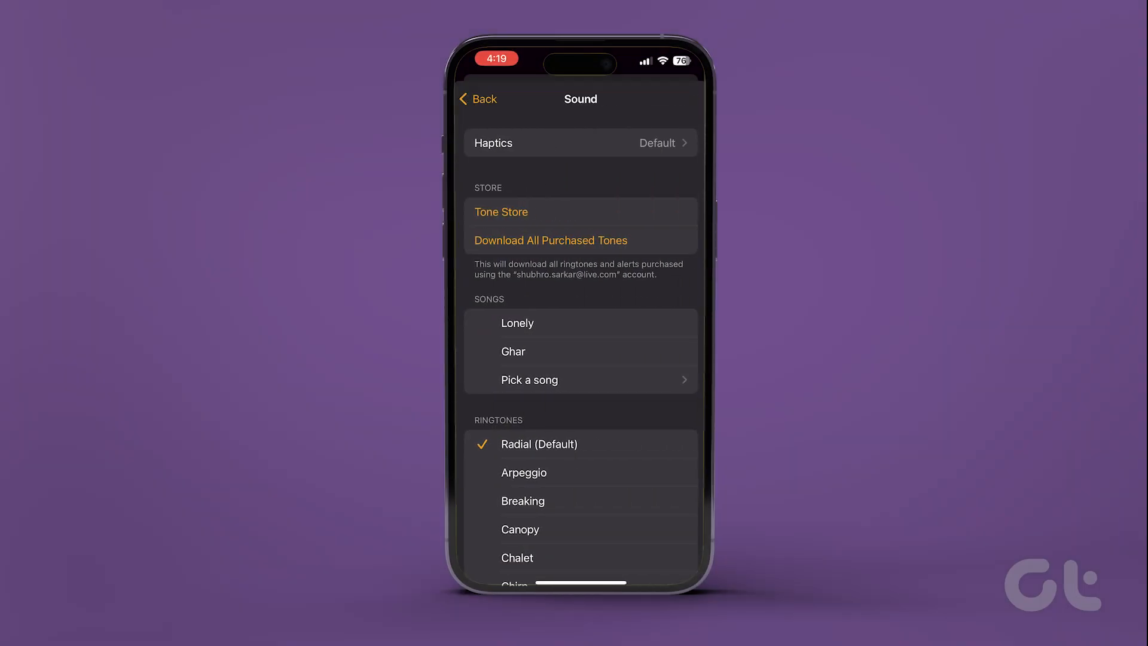
Step: Pick Harmony Hall from the library as the alarm sound and save the 7:30 AM alarm
click(528, 379)
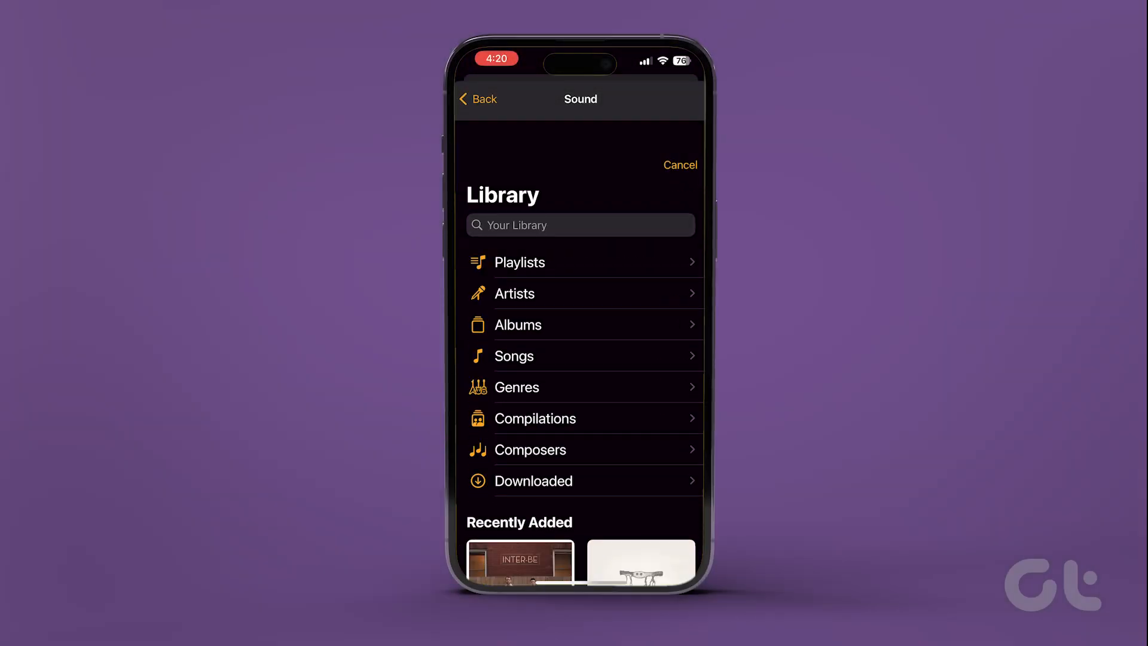
text(Harmony)
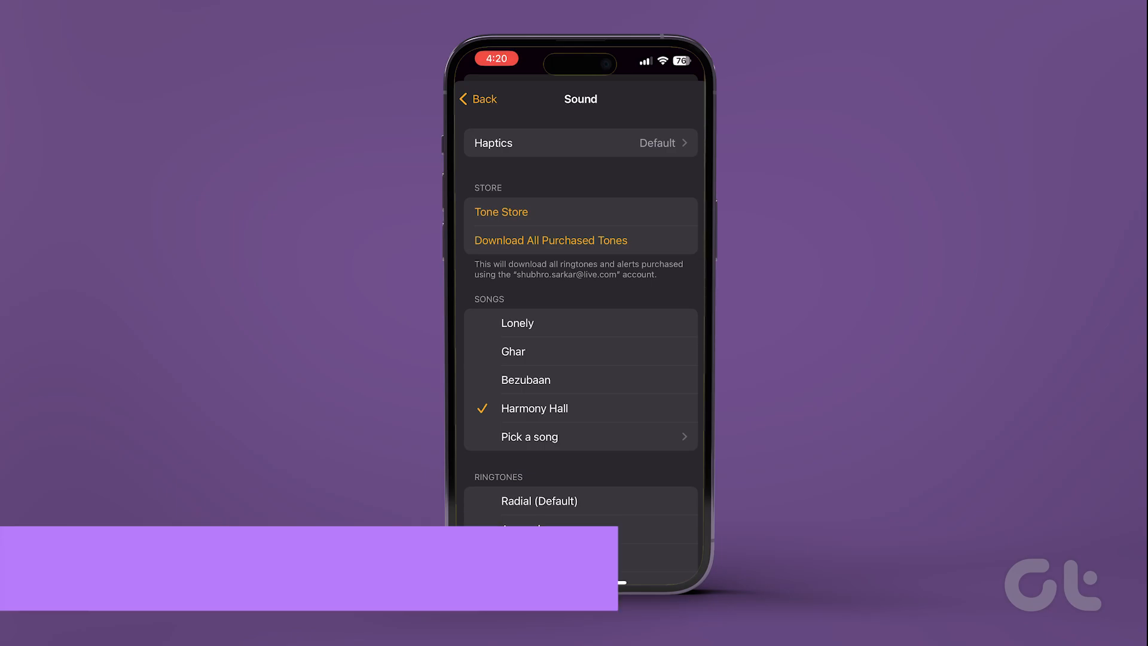
click(477, 99)
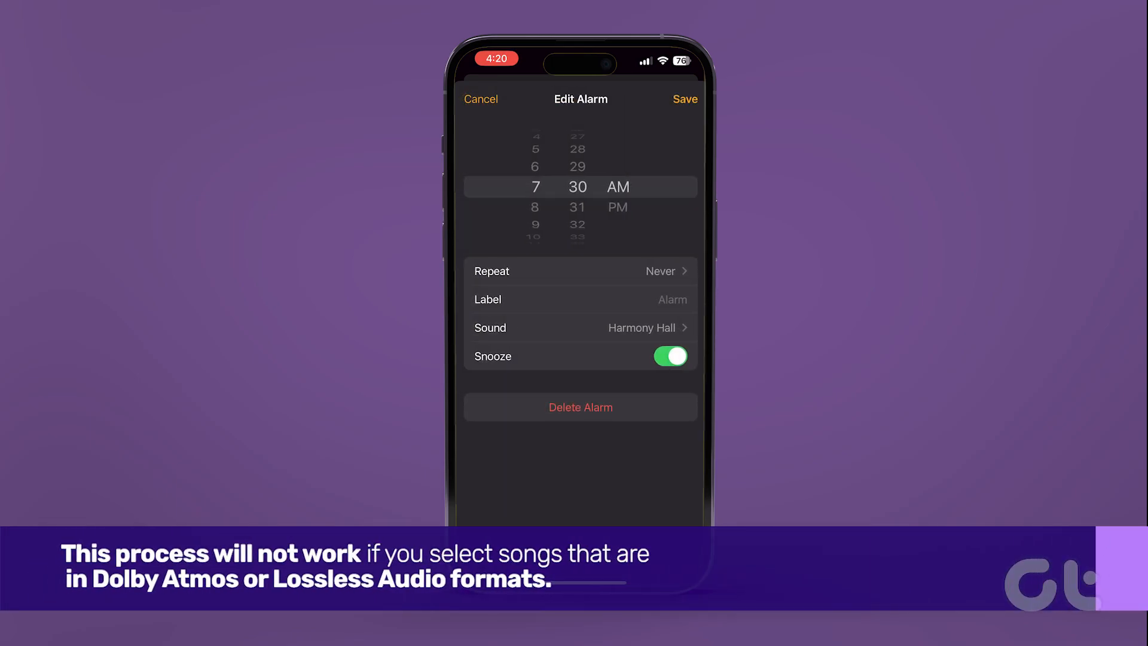
click(683, 99)
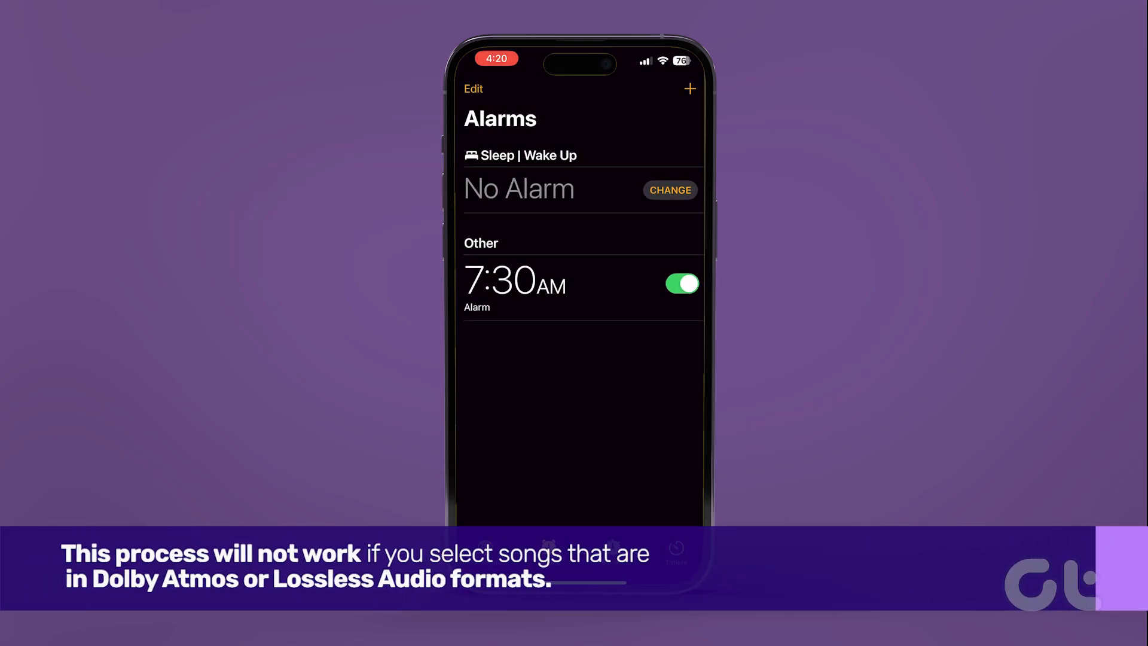